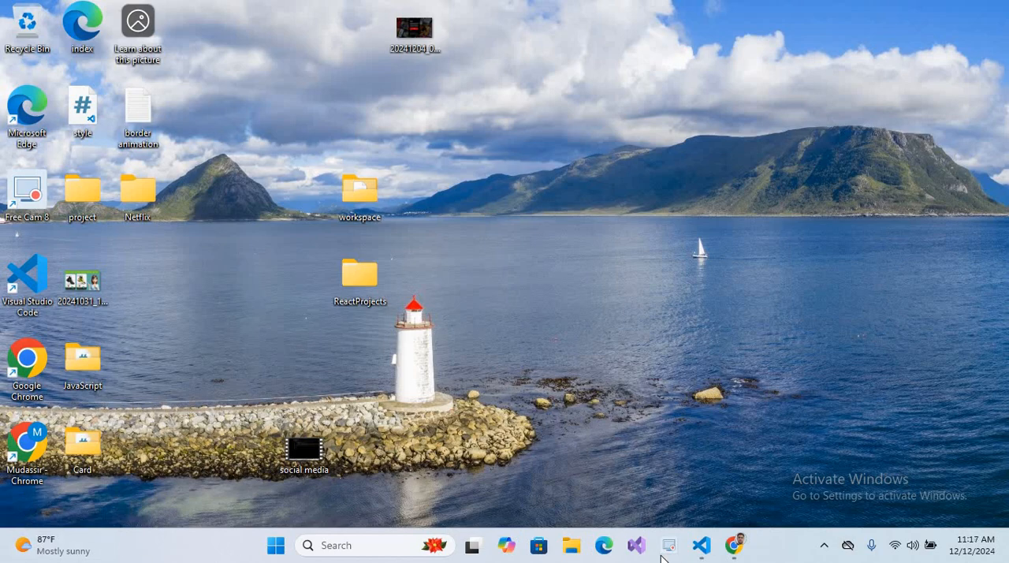
Step: Search Chrome for 'xampp' and download the XAMPP 8.2.12 Windows installer from apachefriends.org
left_click(734, 545)
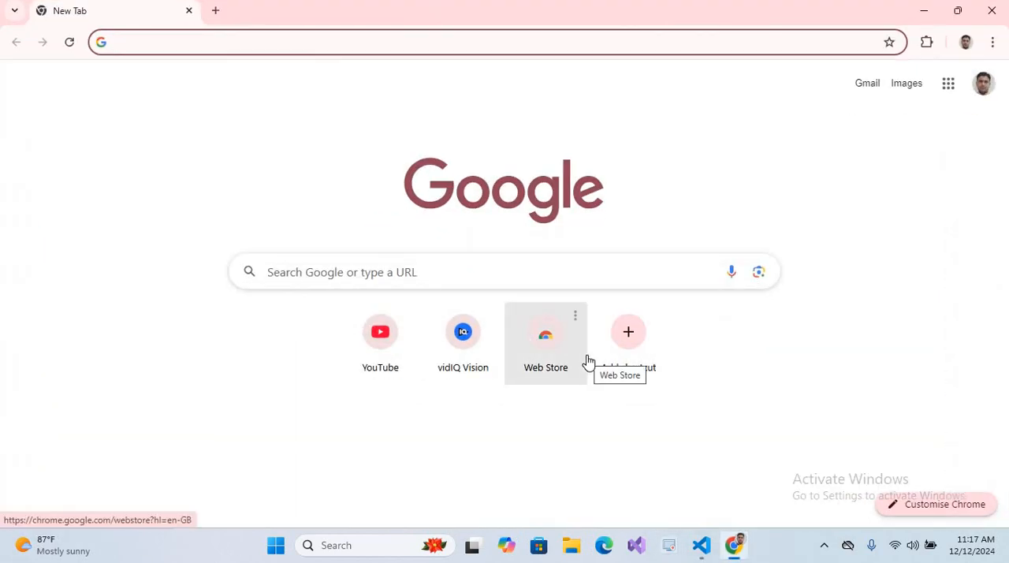
type("xampp")
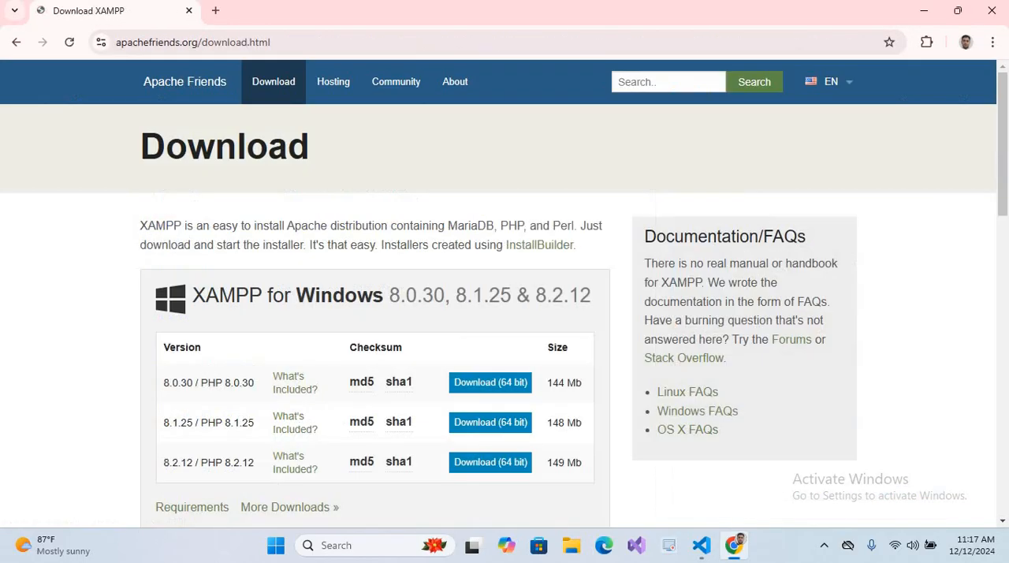
scroll("down", 3)
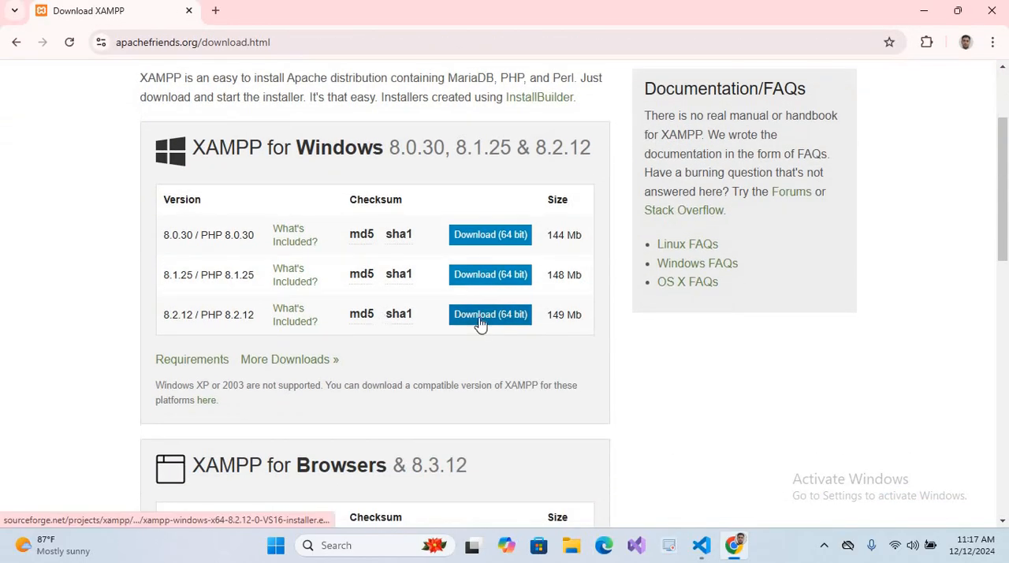
left_click(489, 314)
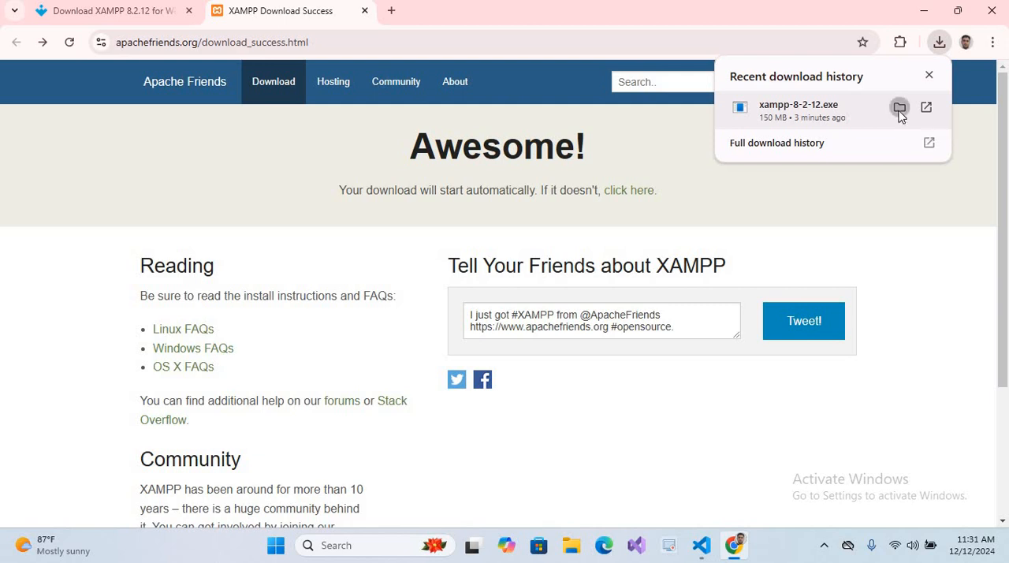
Step: Run xampp-8-2-12.exe from Downloads and install XAMPP with default components through to Finish
left_click(898, 107)
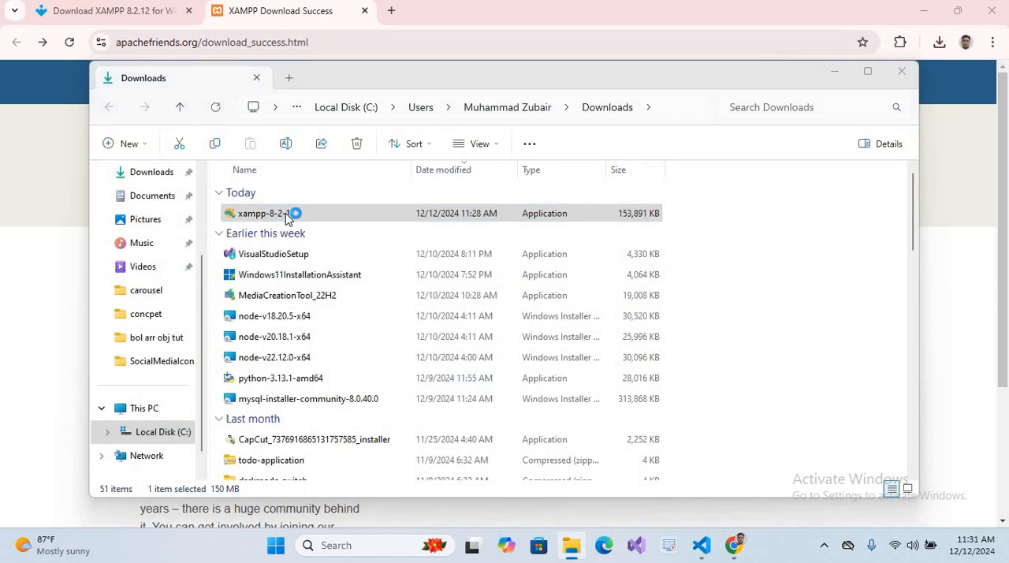
double_click(264, 213)
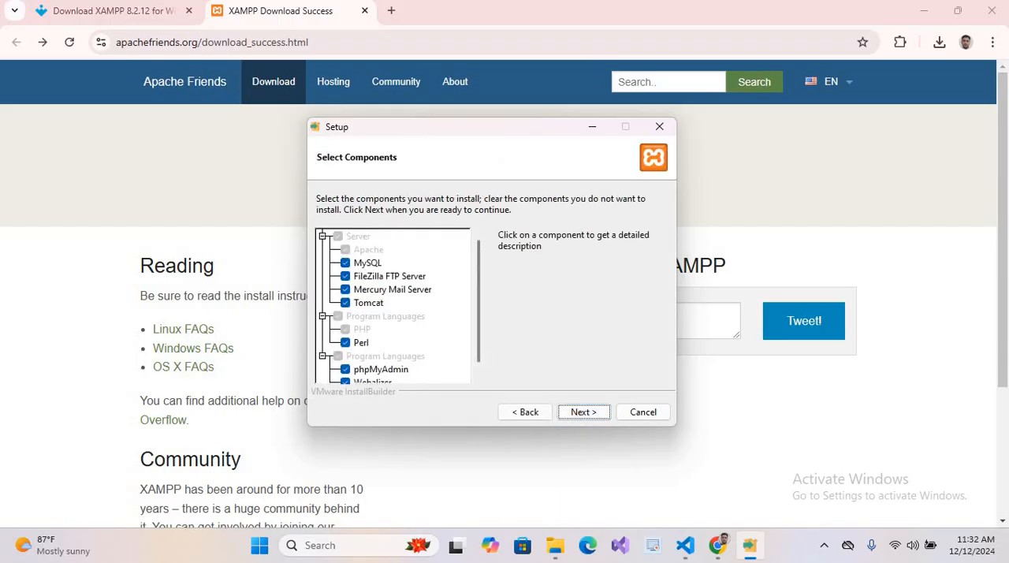
left_click(583, 412)
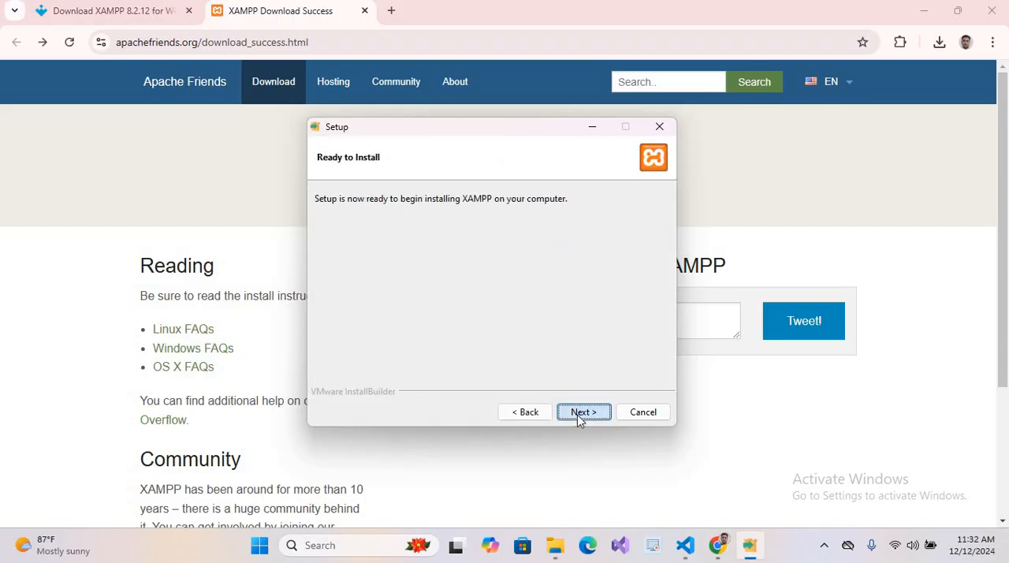
left_click(583, 411)
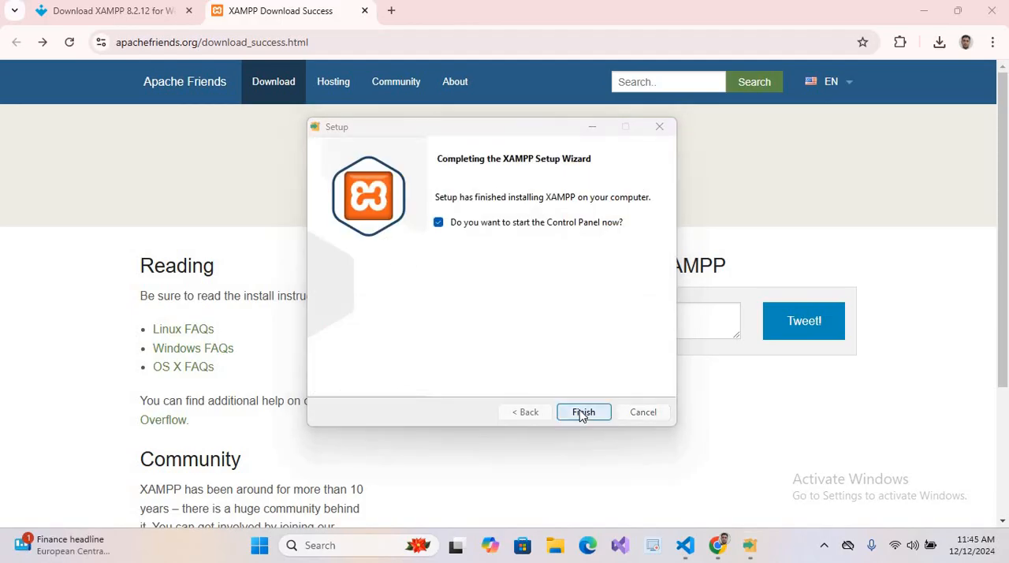
left_click(583, 411)
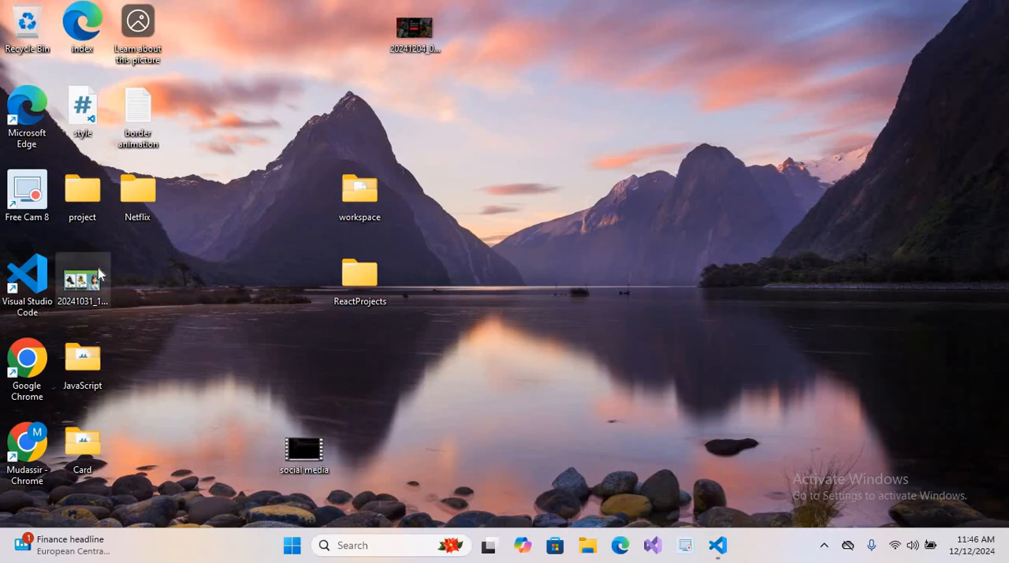
left_click(586, 545)
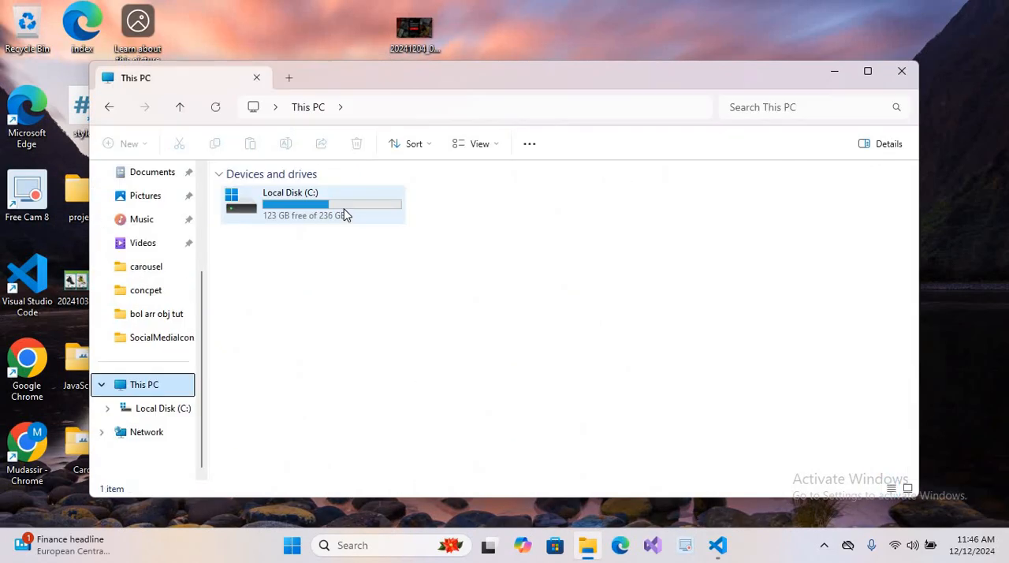
double_click(315, 203)
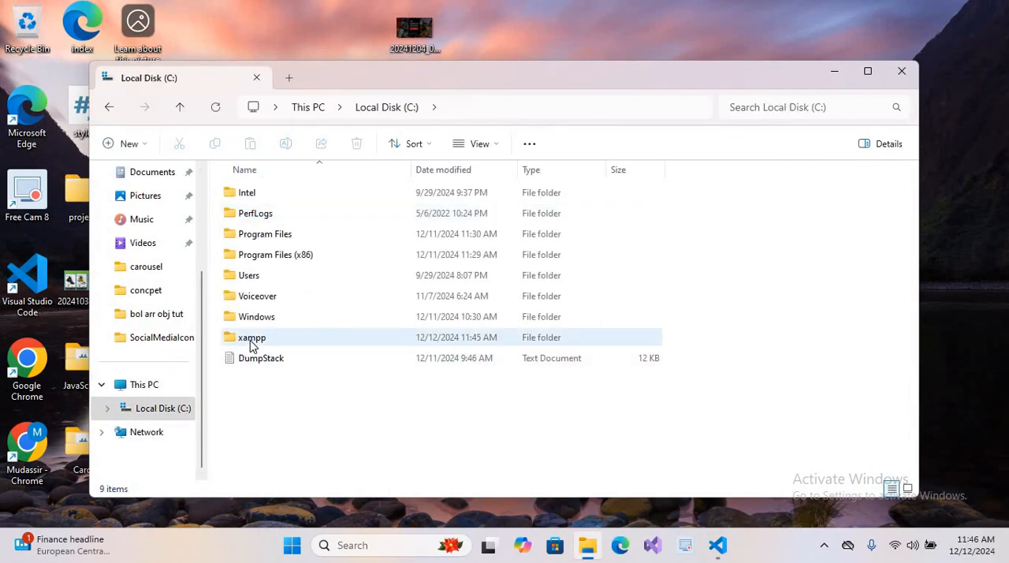
double_click(252, 337)
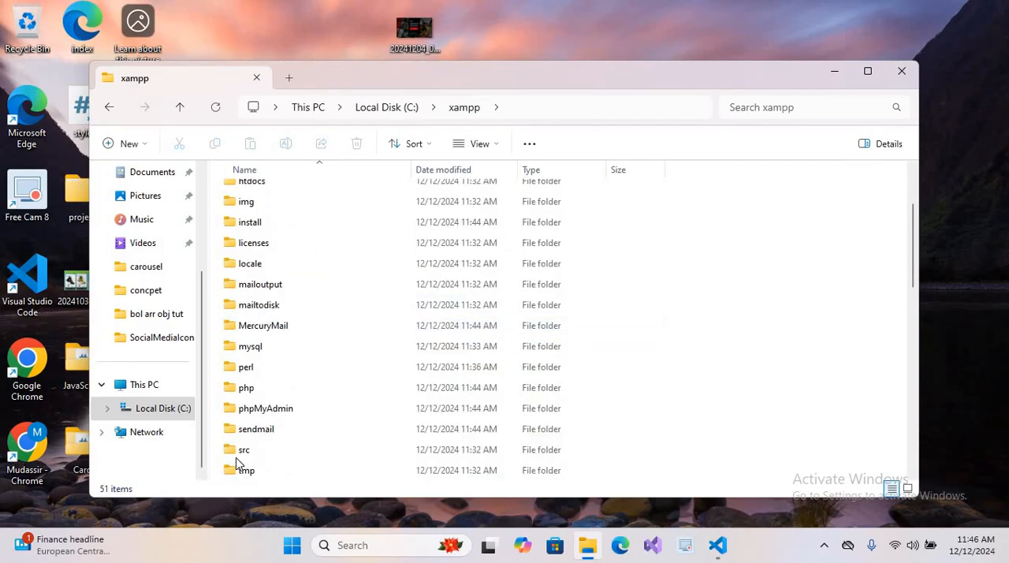
double_click(246, 388)
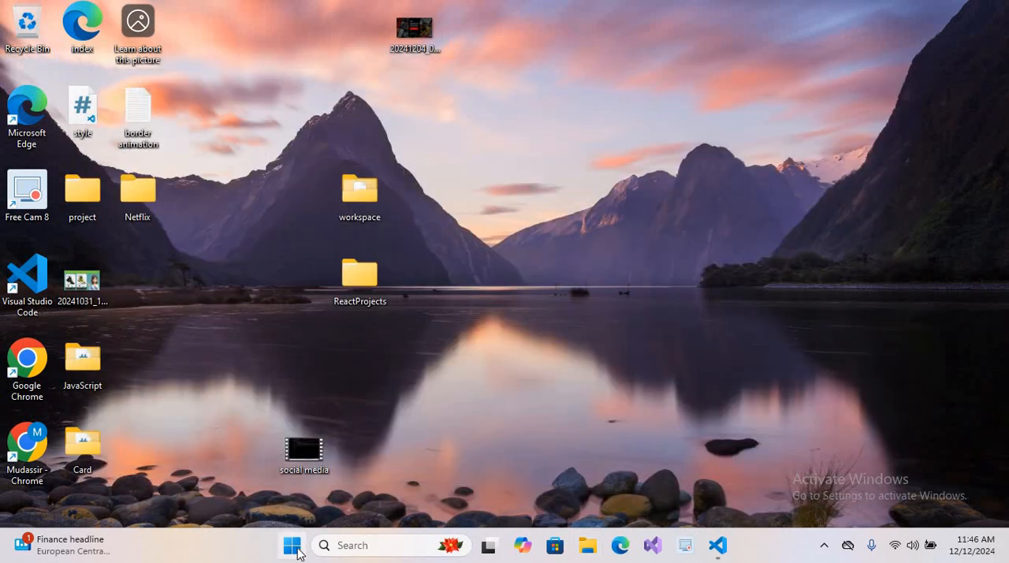
Step: Add C:\xampp\php as a new entry in the user Path environment variable via System advanced settings
right_click(291, 545)
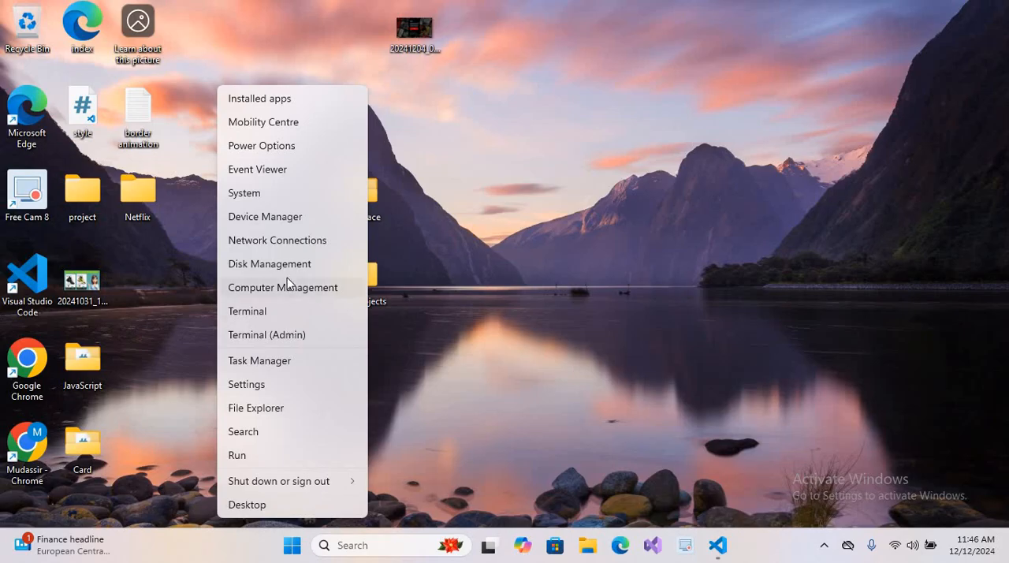
left_click(242, 192)
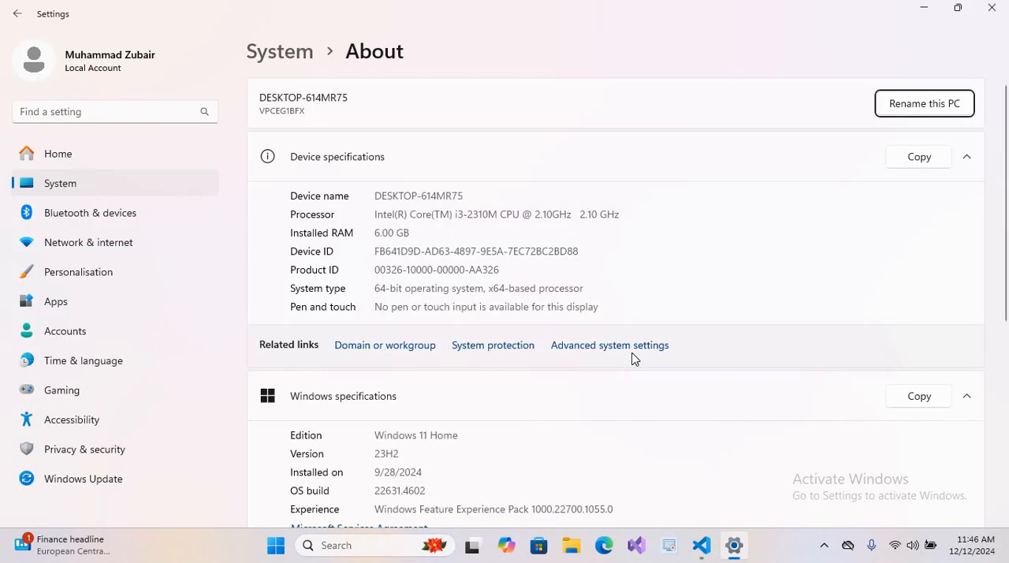
left_click(608, 345)
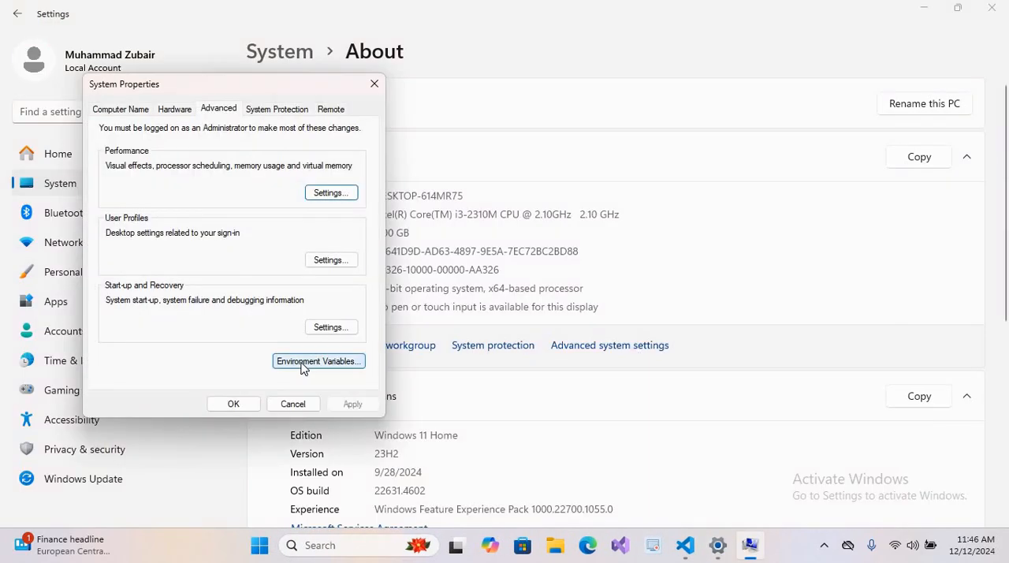
left_click(318, 359)
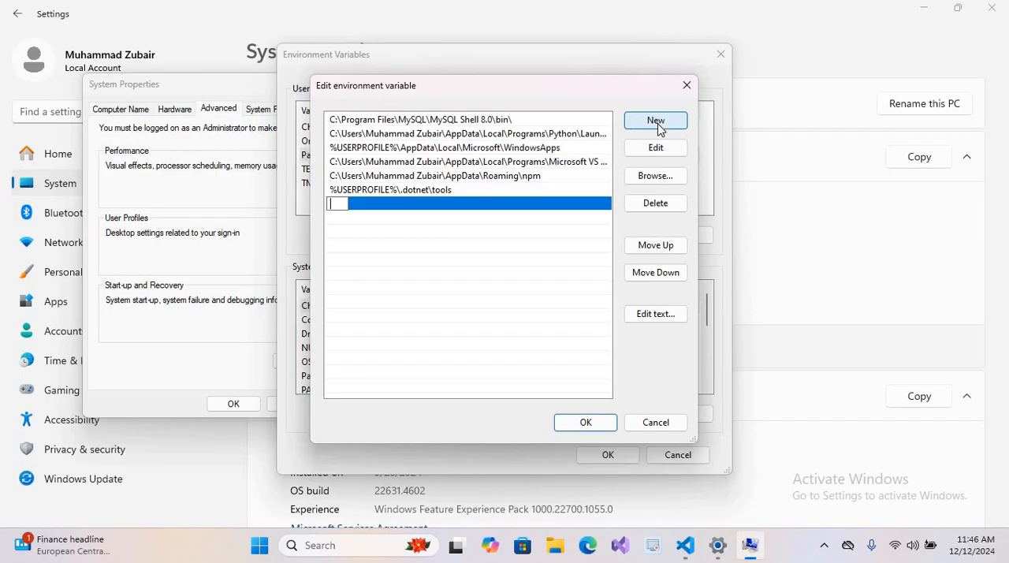
type("C:\\xampp\\php")
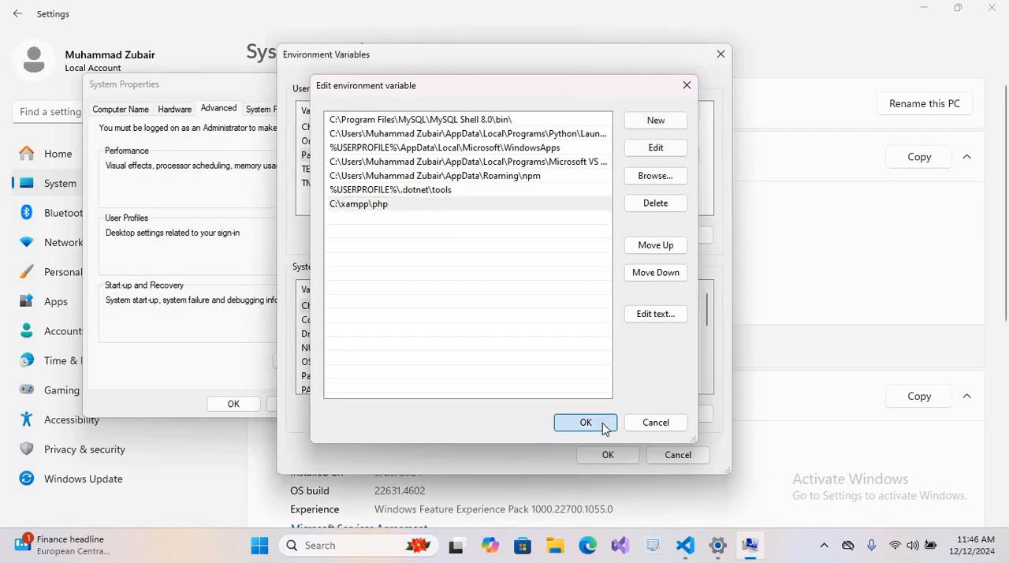
left_click(586, 423)
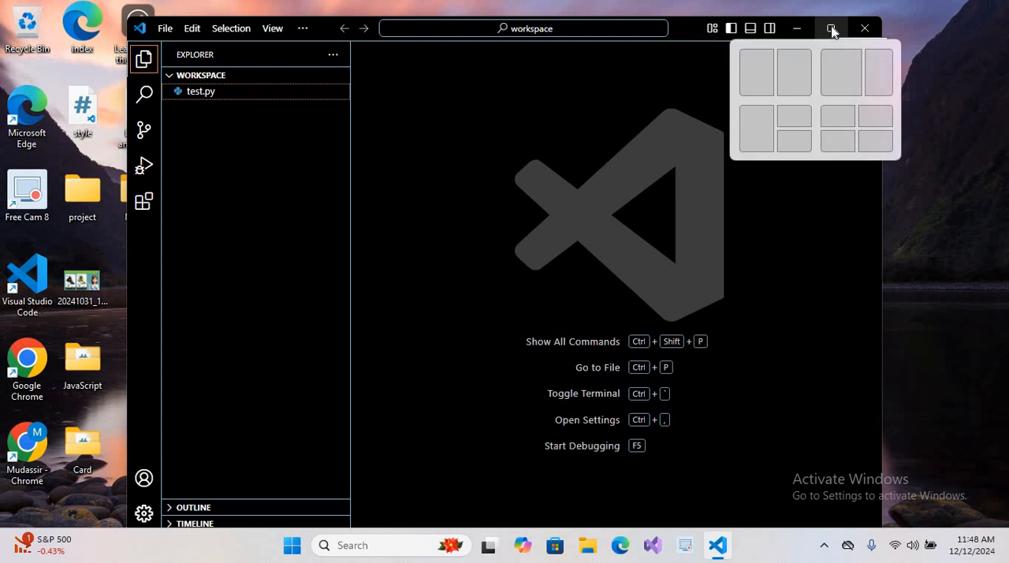
left_click(833, 28)
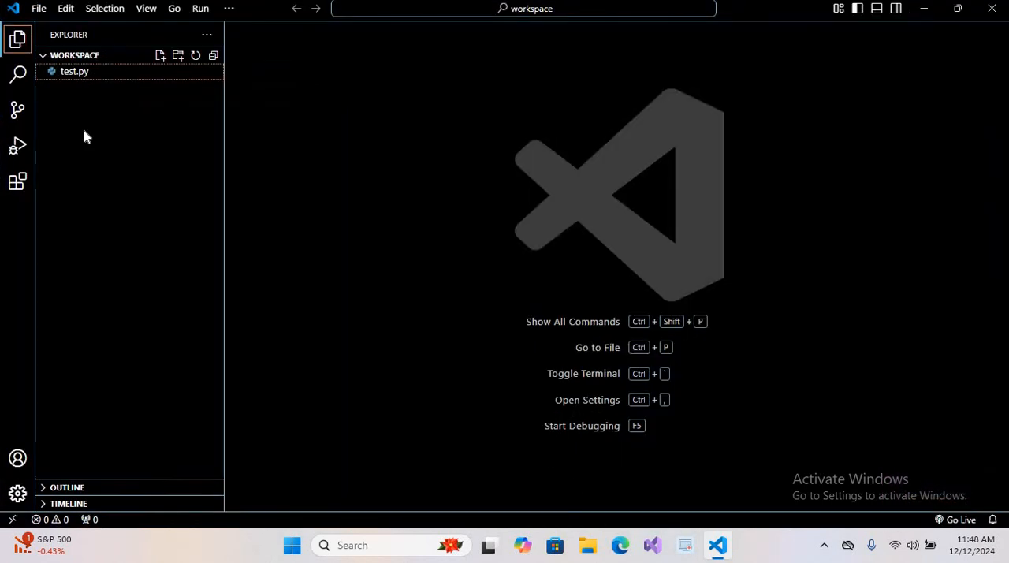
left_click(18, 182)
type("inteleph")
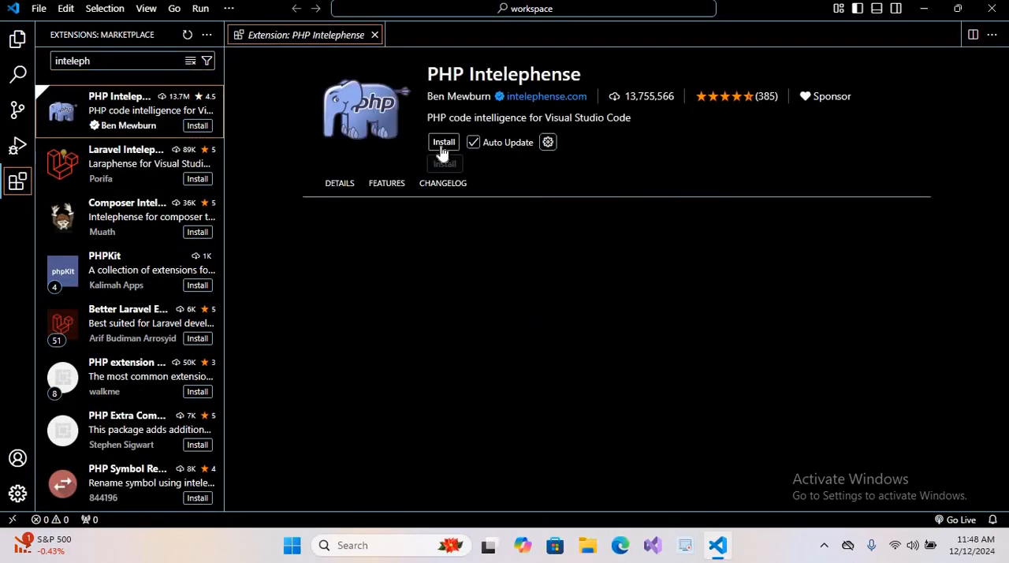
left_click(443, 142)
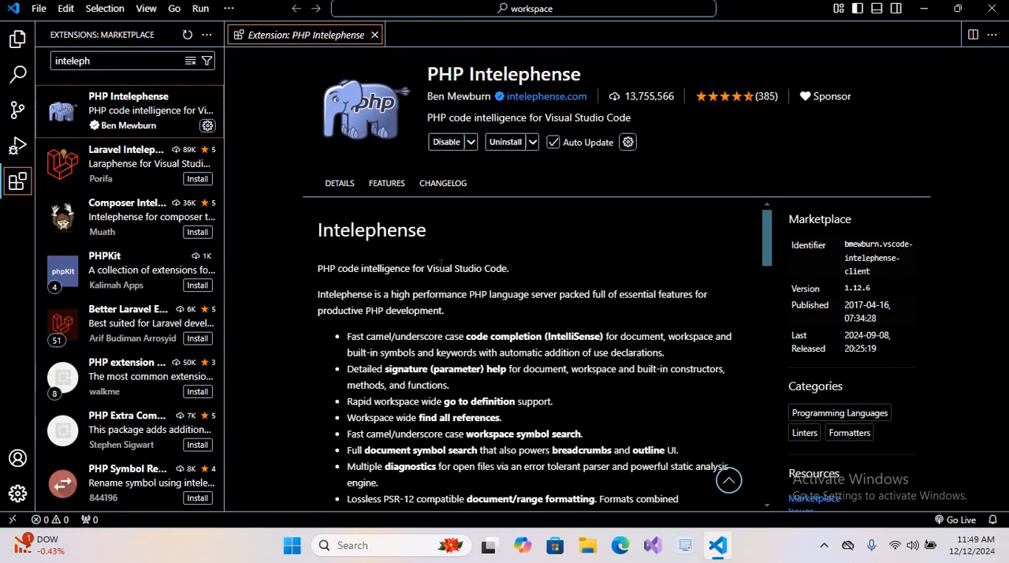
scroll("down", 3)
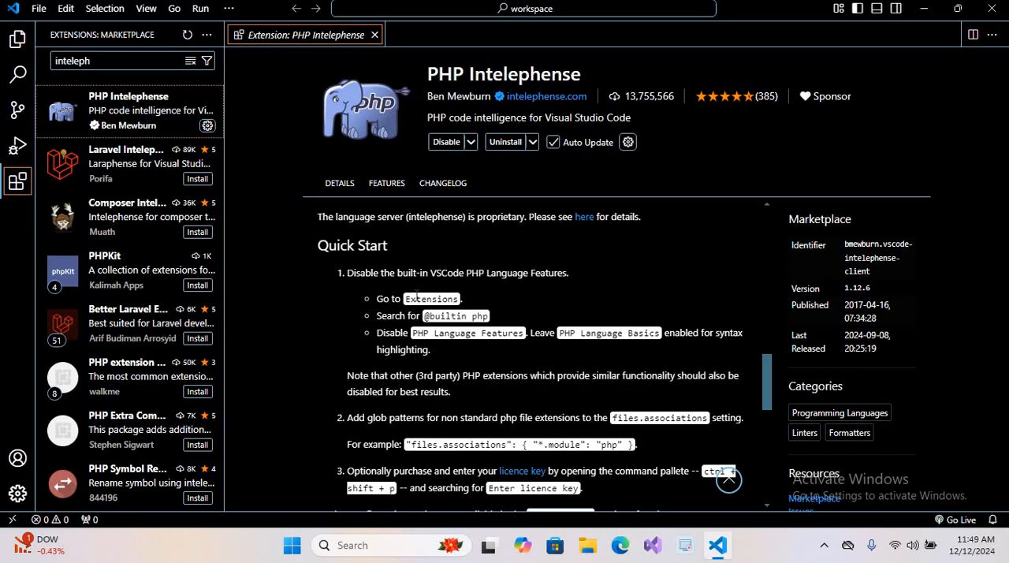
mouse_move(424, 331)
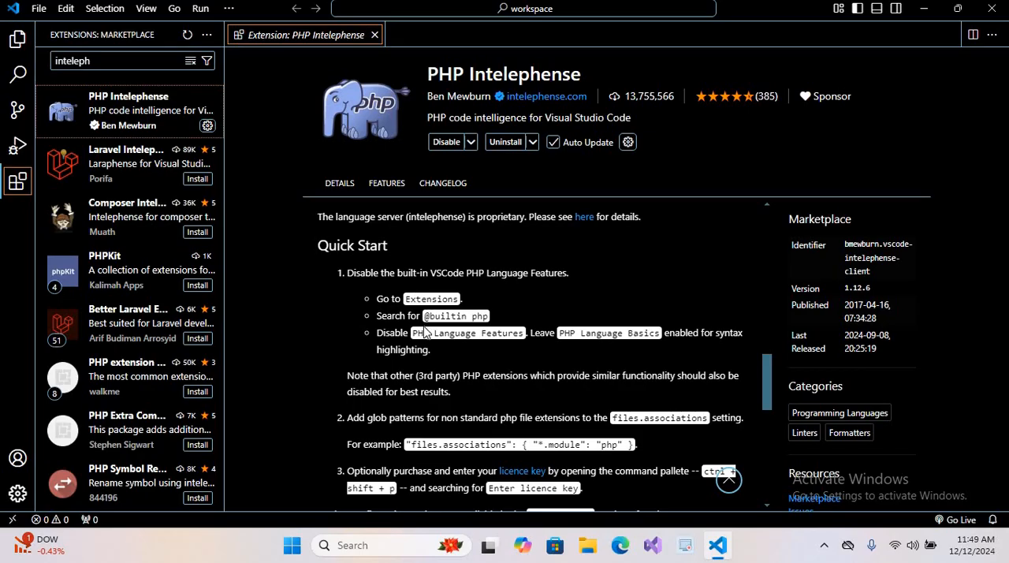
double_click(455, 315)
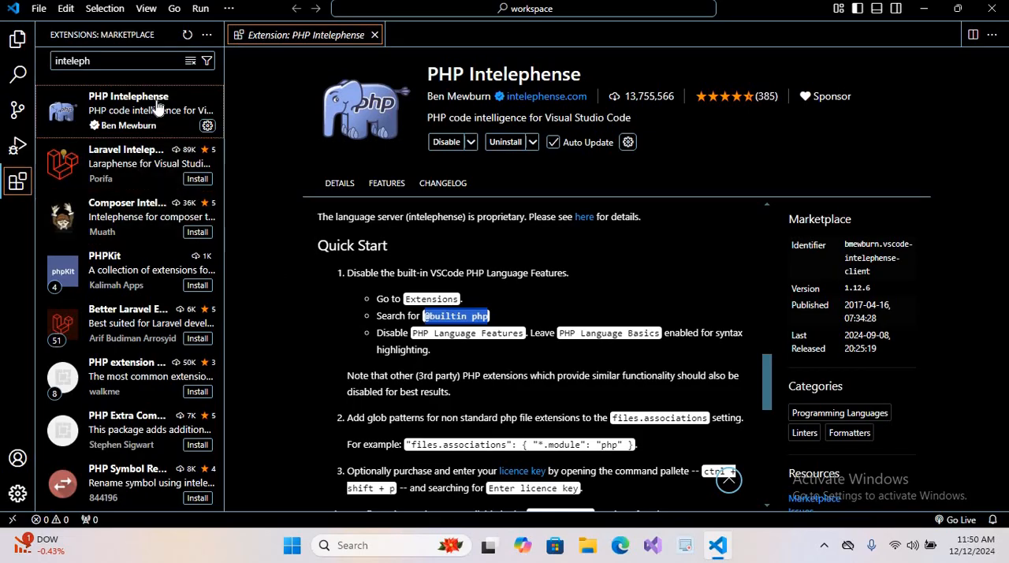
left_click(111, 60)
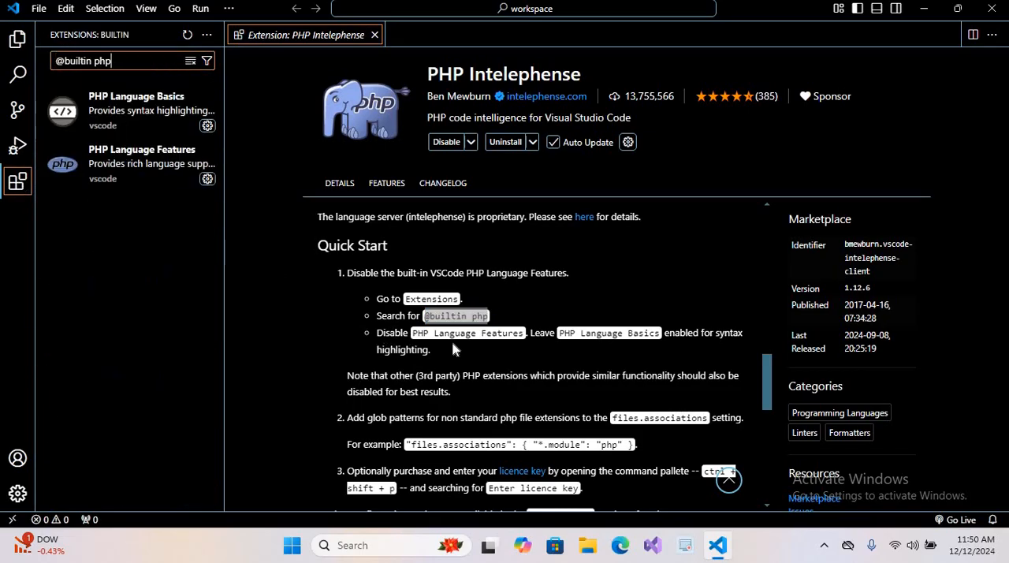
mouse_move(142, 163)
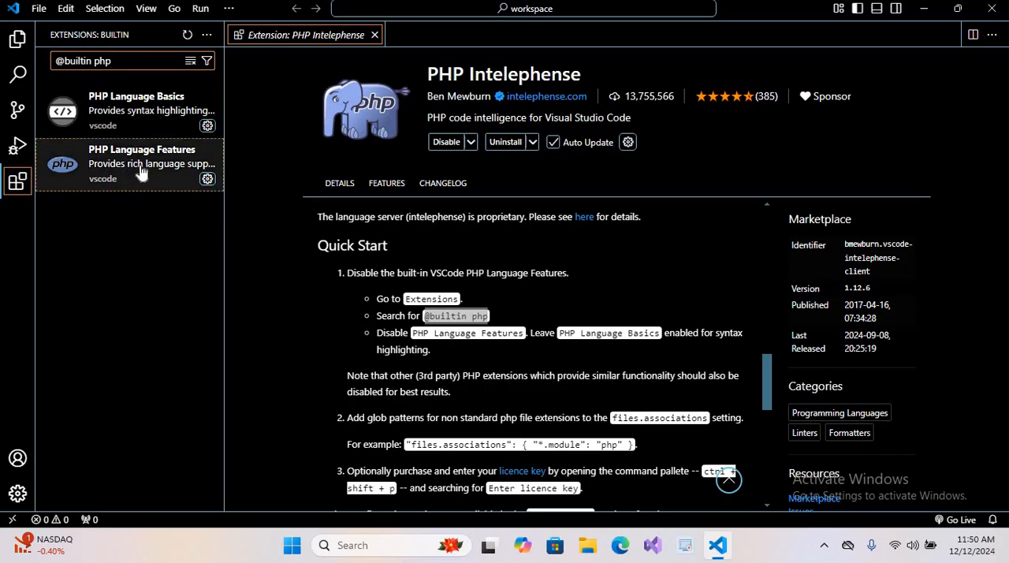
left_click(142, 164)
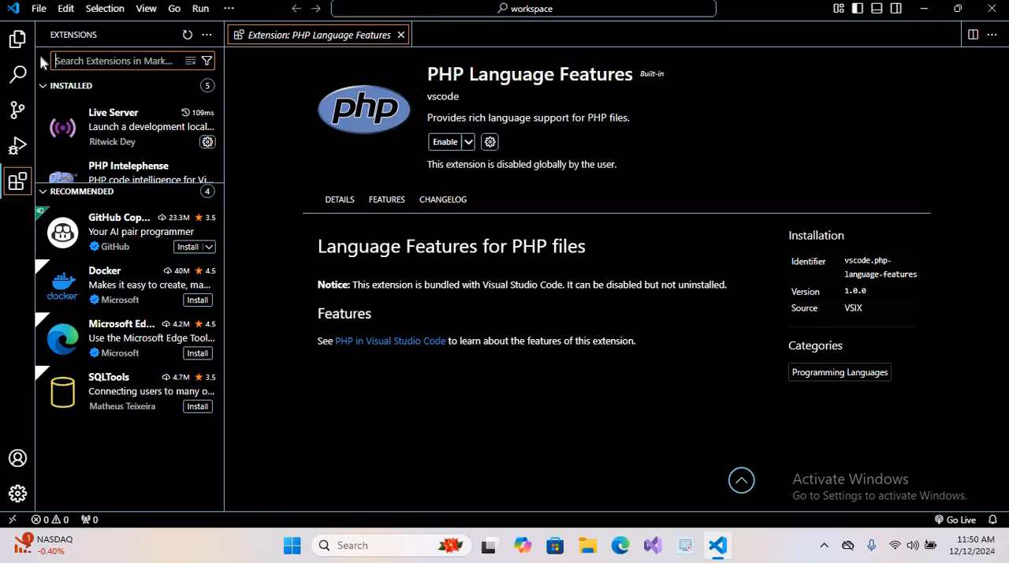
Step: Install the PHP Server extension, then close its details tab and the Extensions sidebar
type("php server")
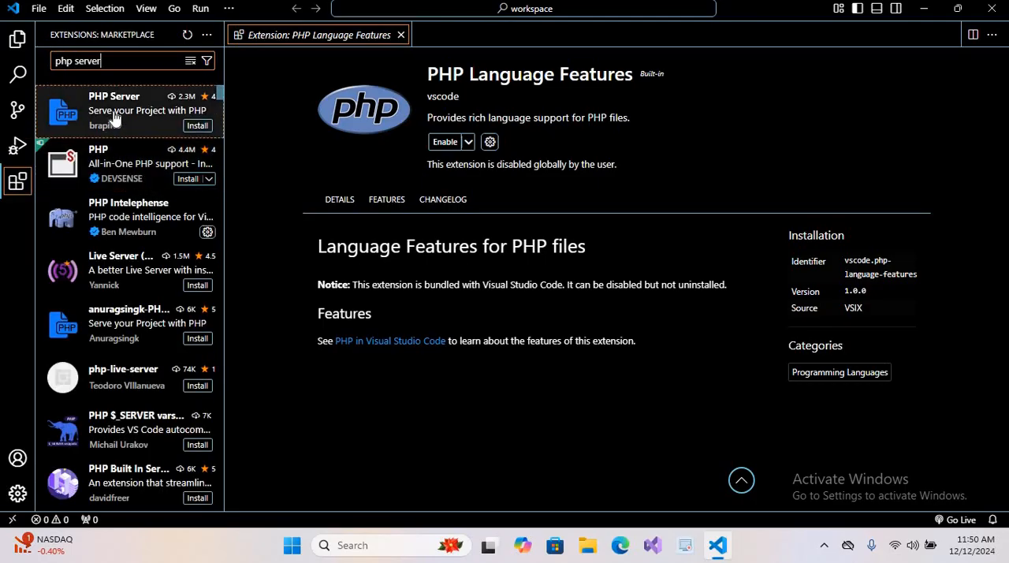
left_click(197, 126)
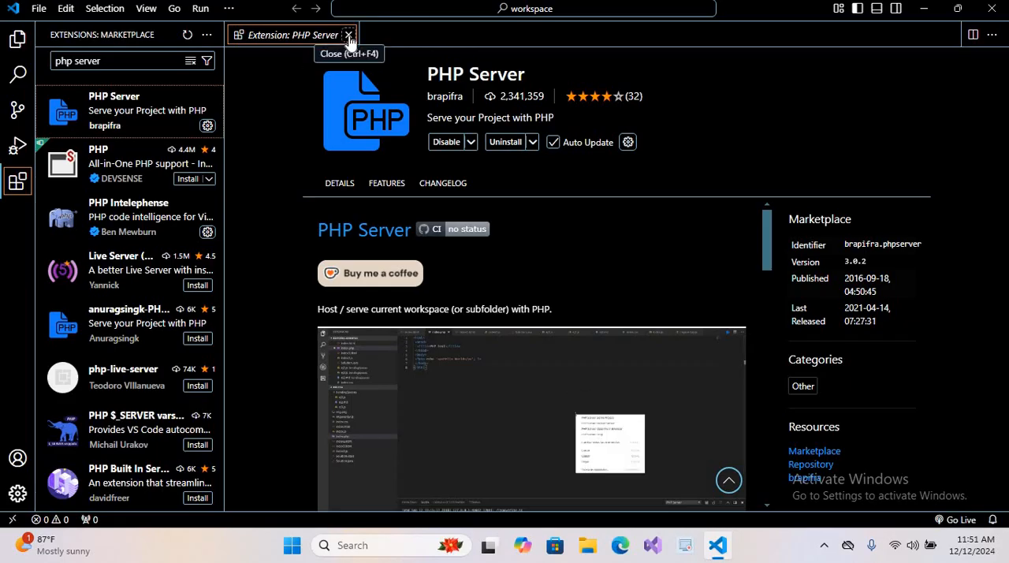
left_click(348, 35)
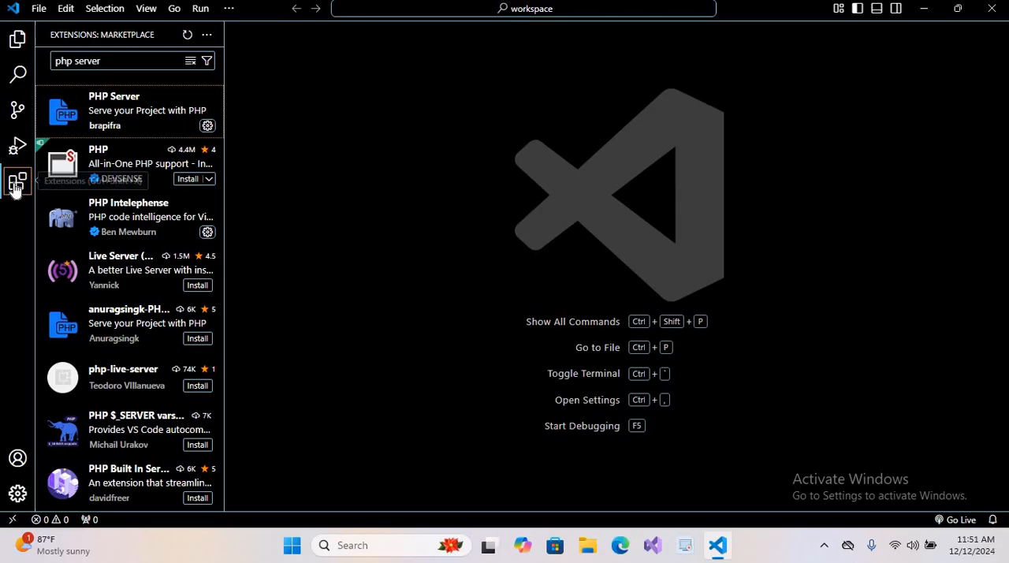
left_click(17, 183)
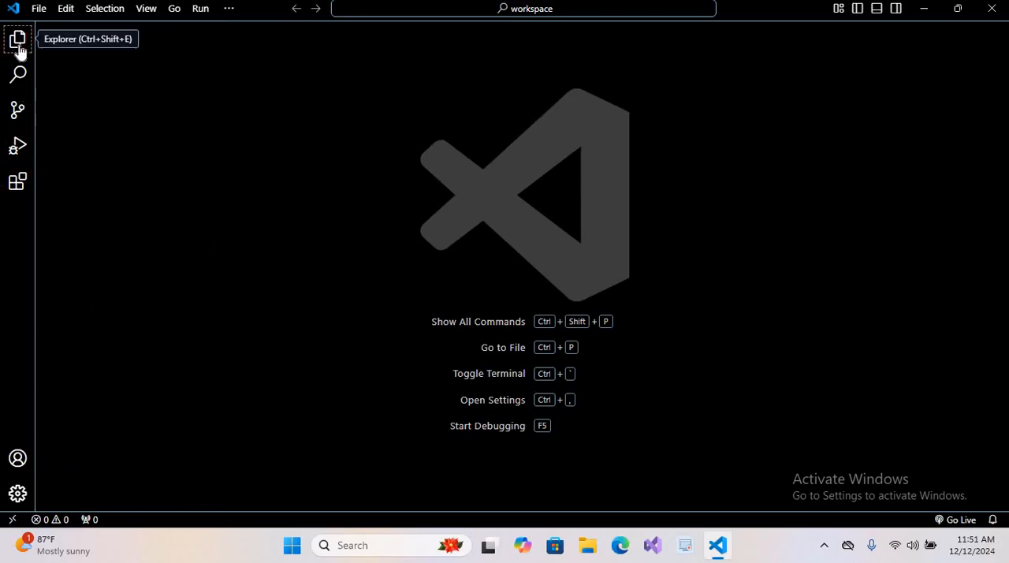
Step: Create a new file named index.php in the workspace from the Explorer
left_click(18, 38)
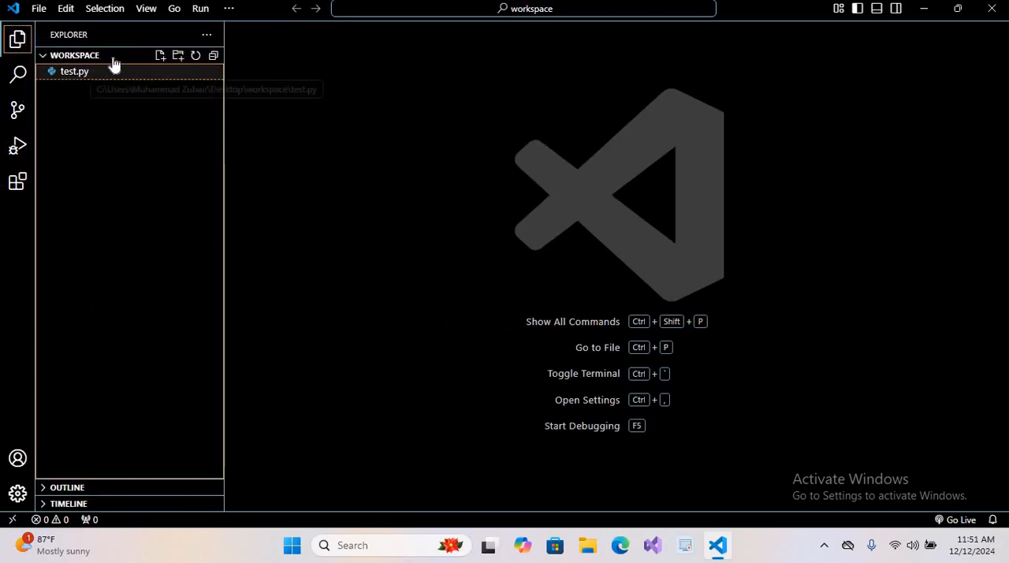
left_click(161, 55)
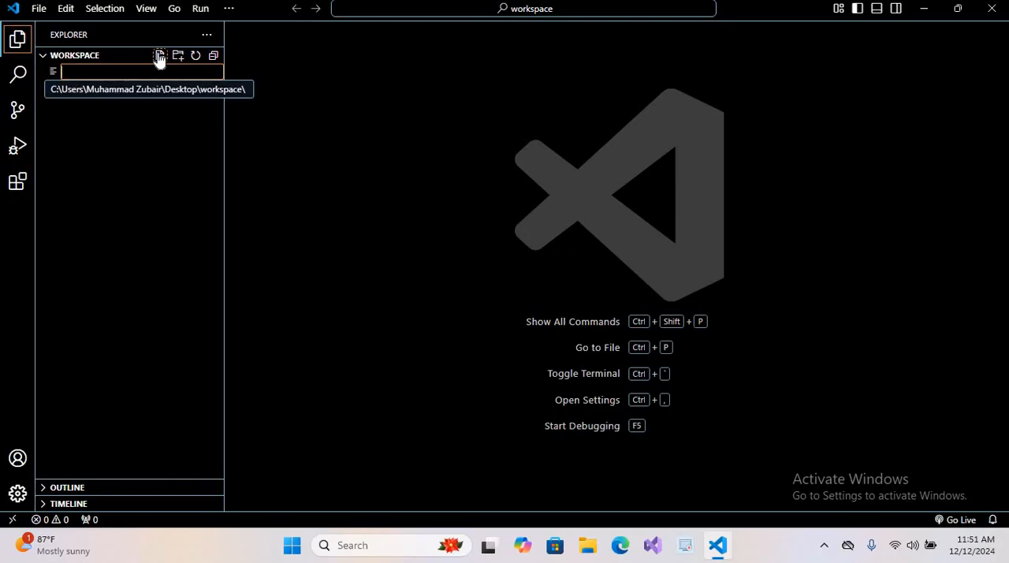
type("in")
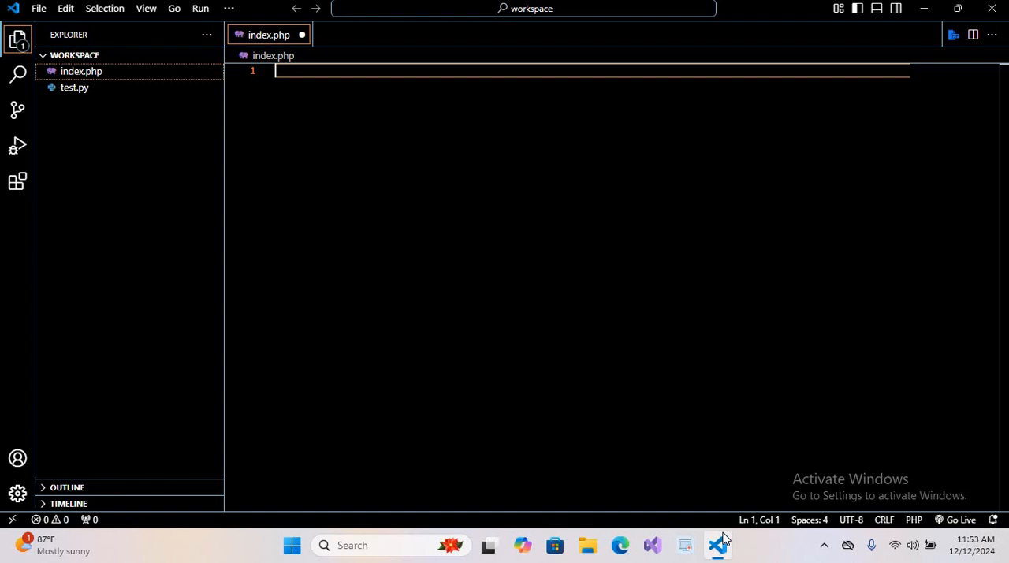
Step: Write <?php echo 'Hello to every one from php'; ?> in index.php
type("<?")
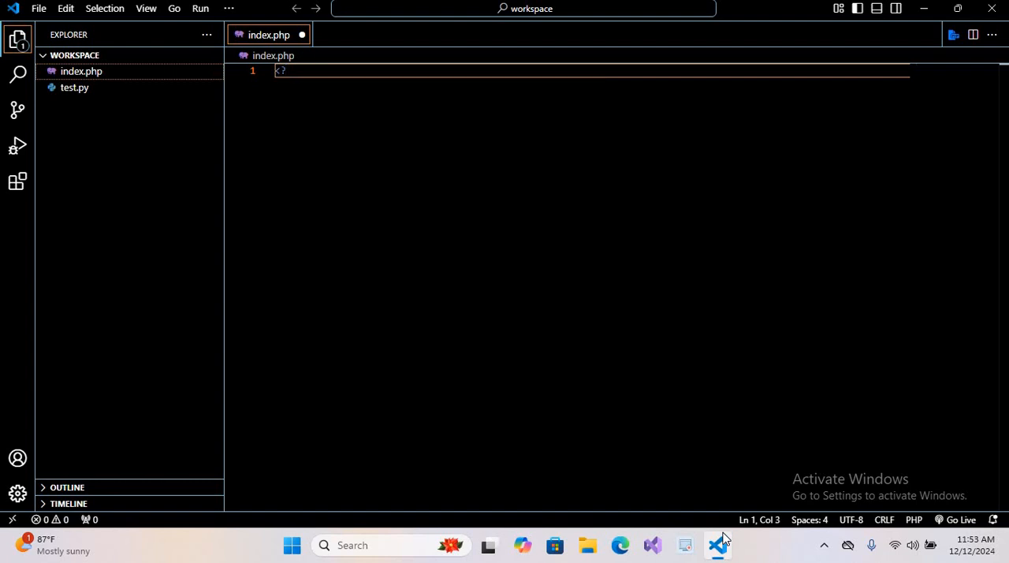
type("php")
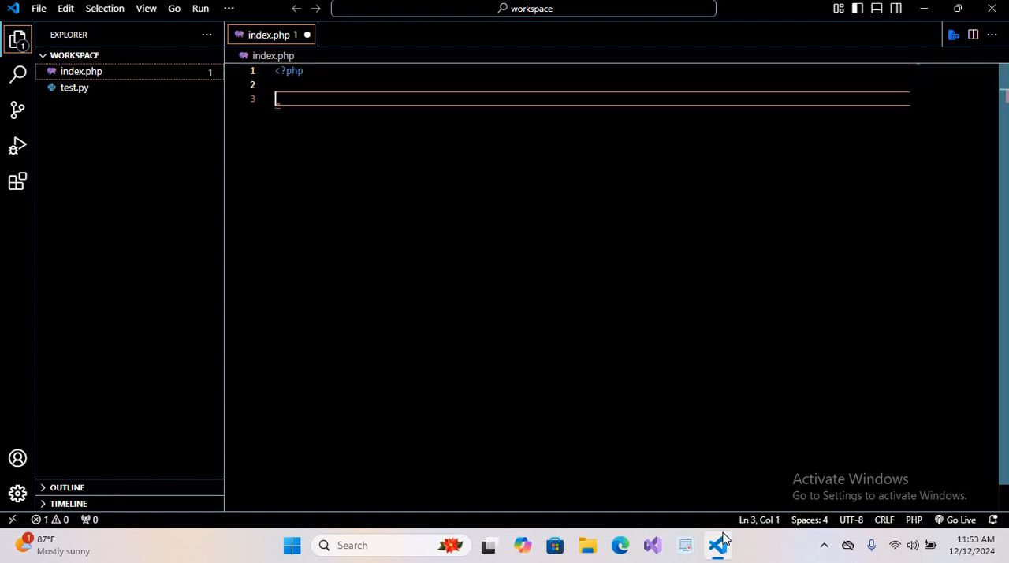
type("?>")
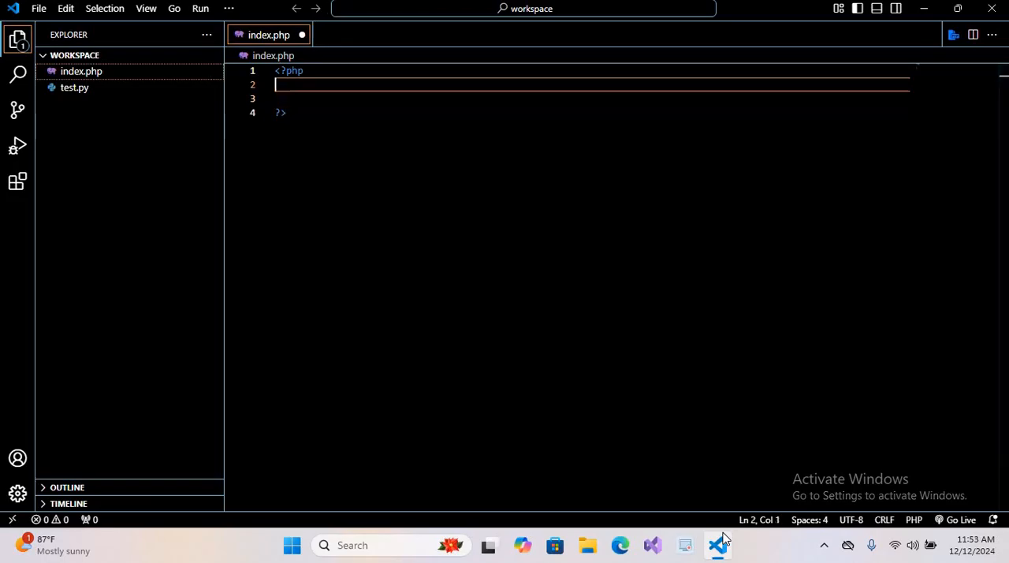
type("echo 'Hell")
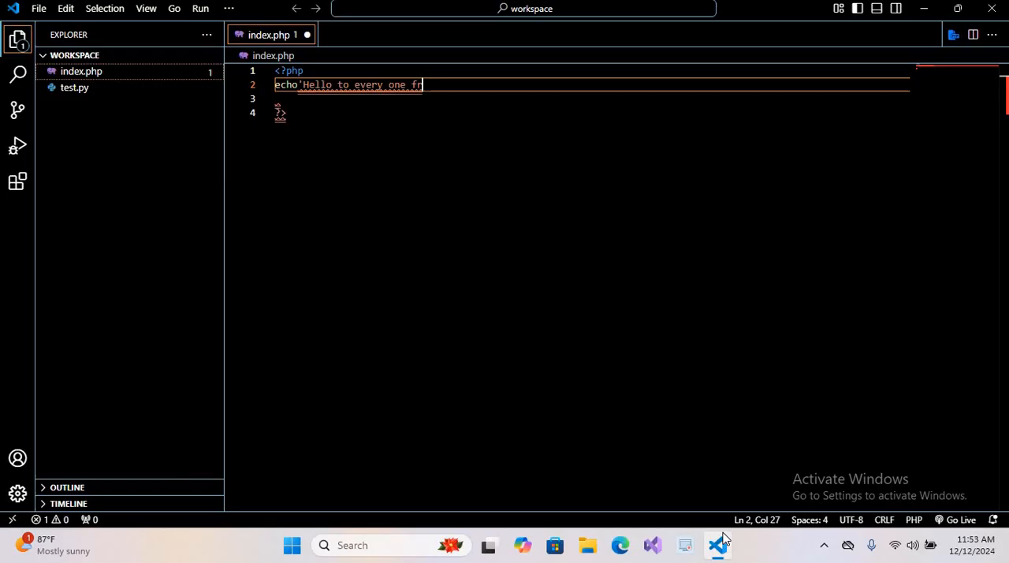
type("om php")
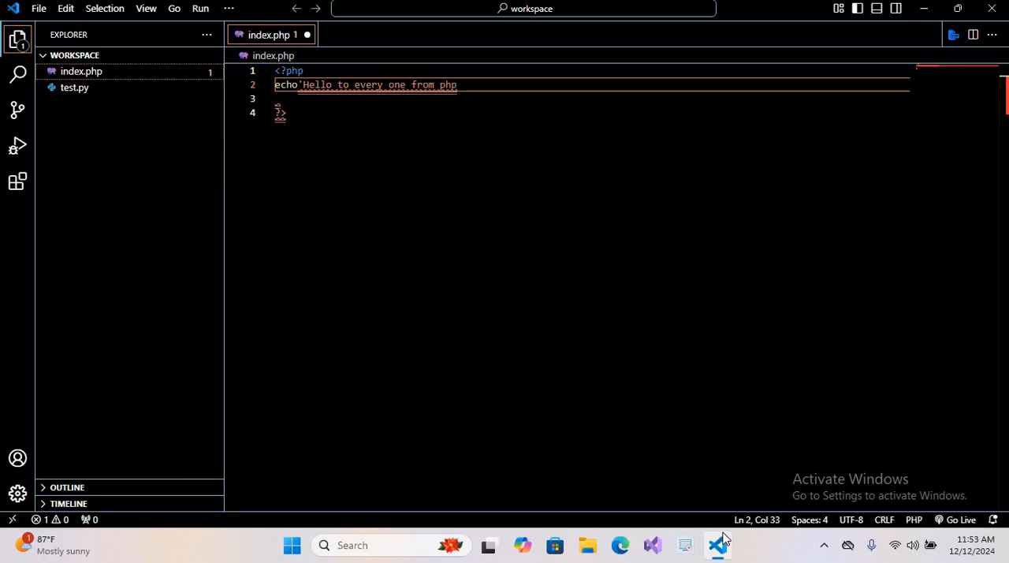
type("'")
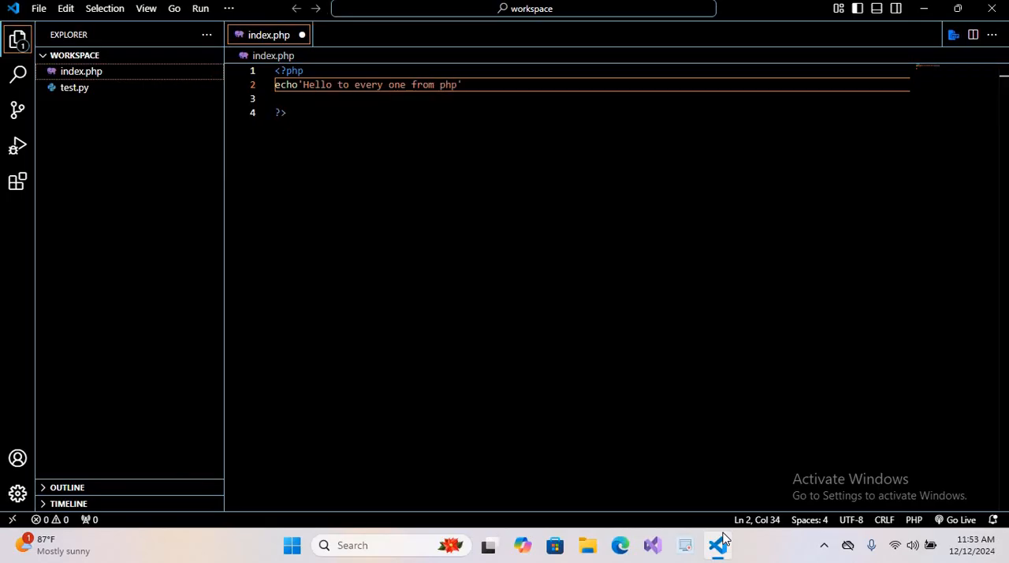
type(";")
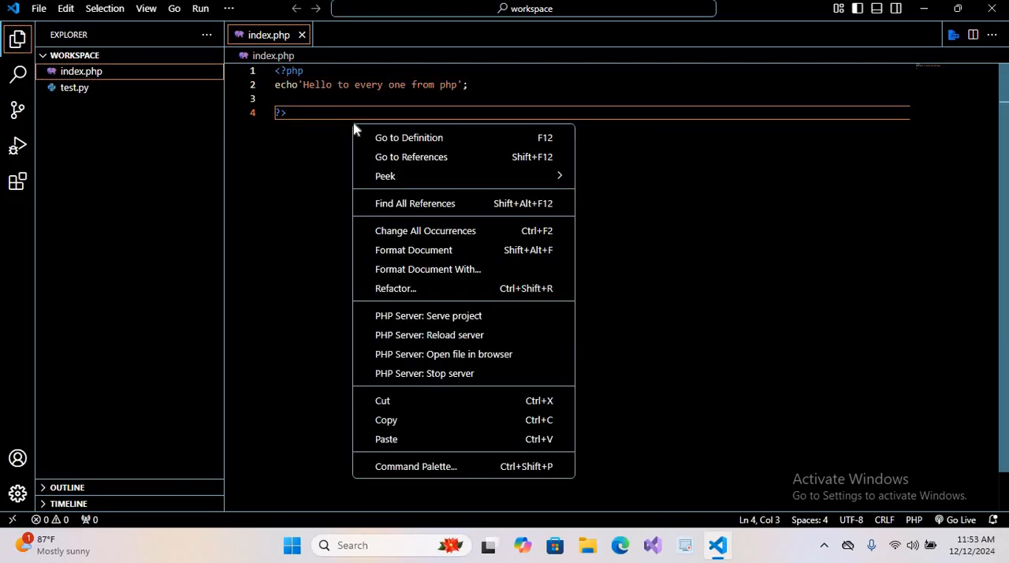
mouse_move(428, 315)
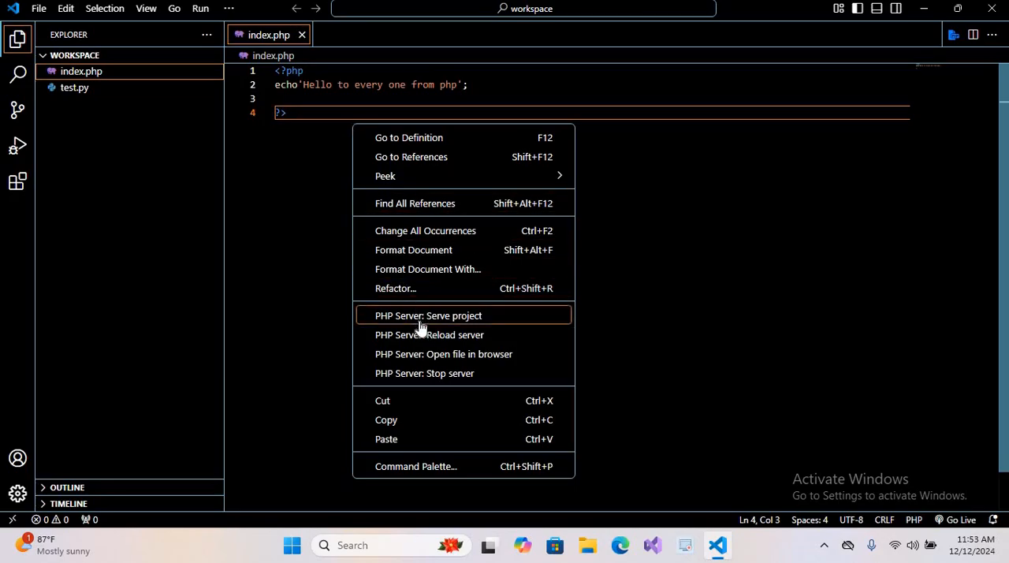
Step: Serve the project with PHP Server so index.php opens at localhost:3000 showing the greeting
left_click(429, 315)
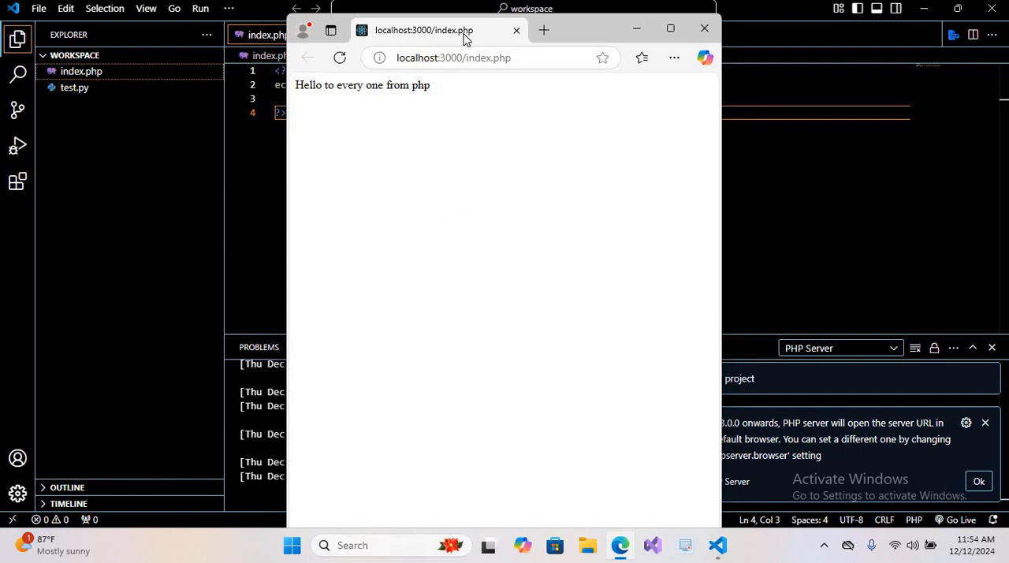
mouse_move(342, 107)
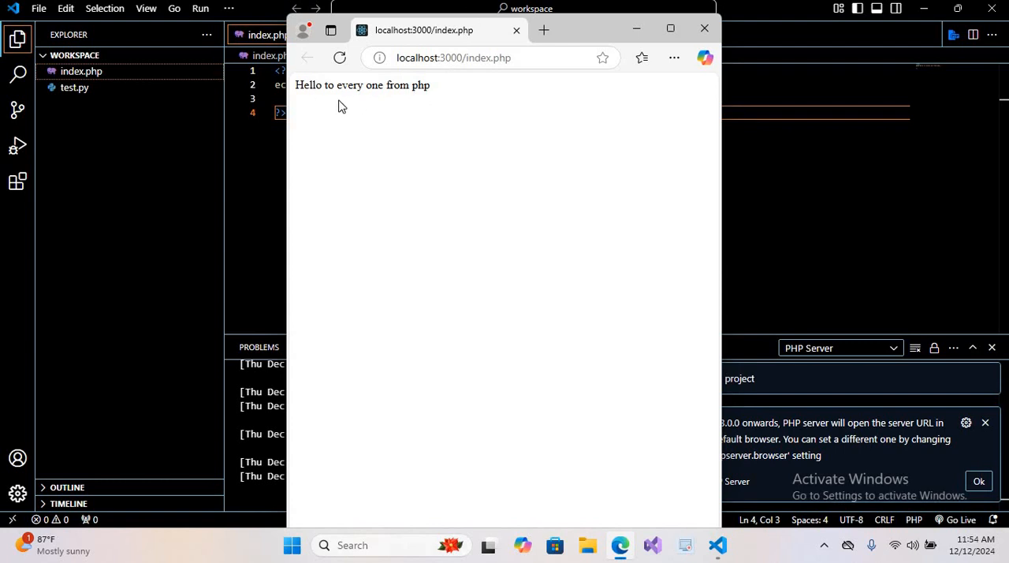
mouse_move(426, 101)
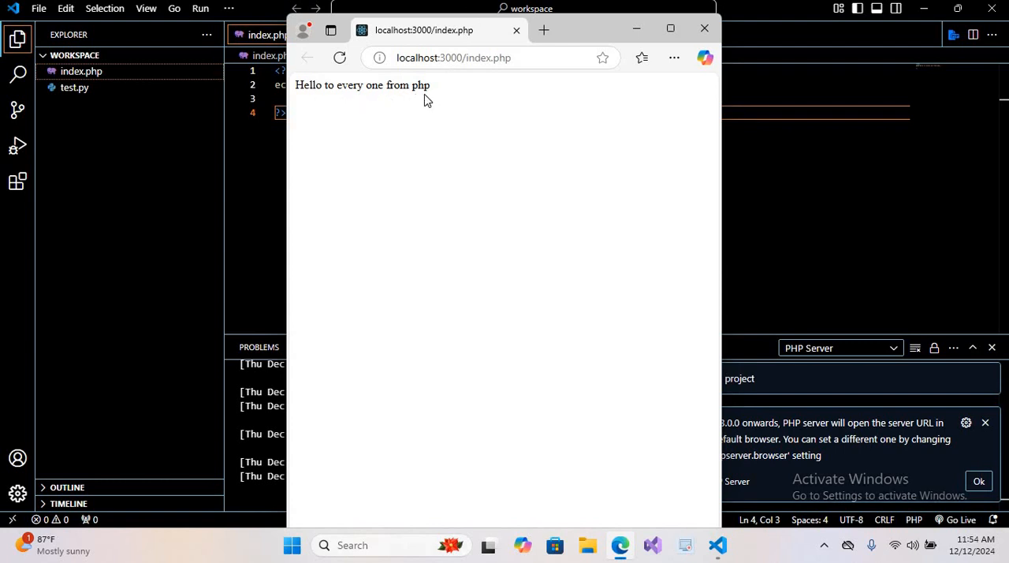